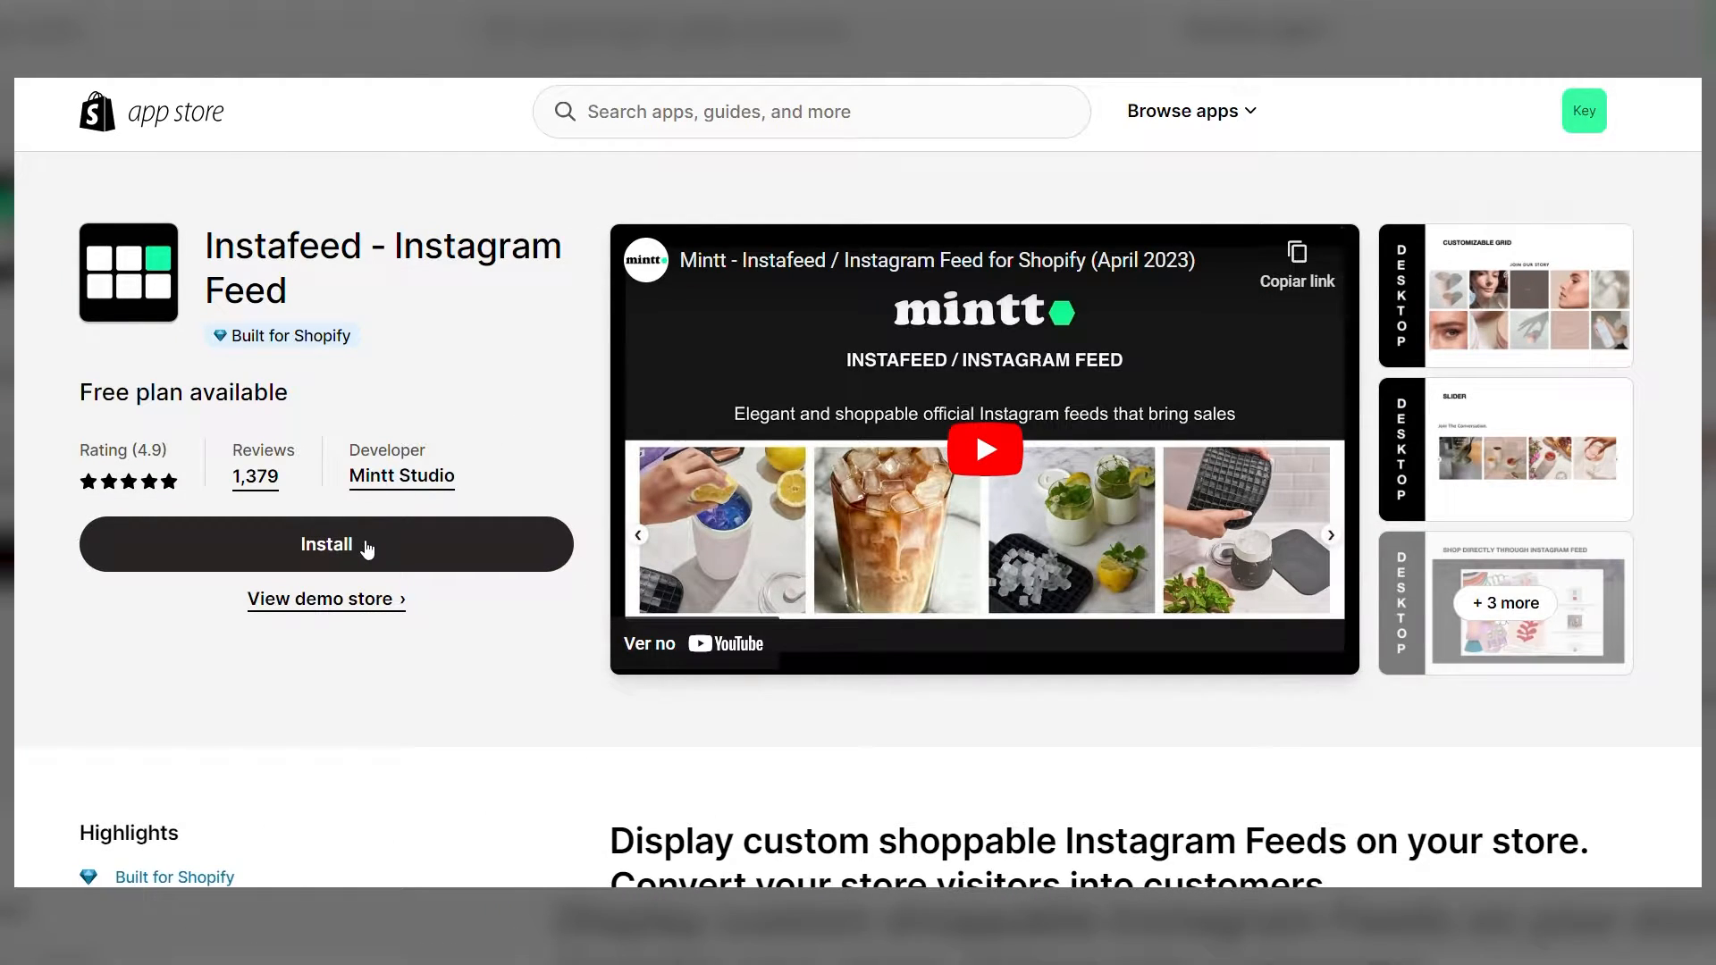
Install the Instafeed app on the store and confirm the installation.
click(326, 545)
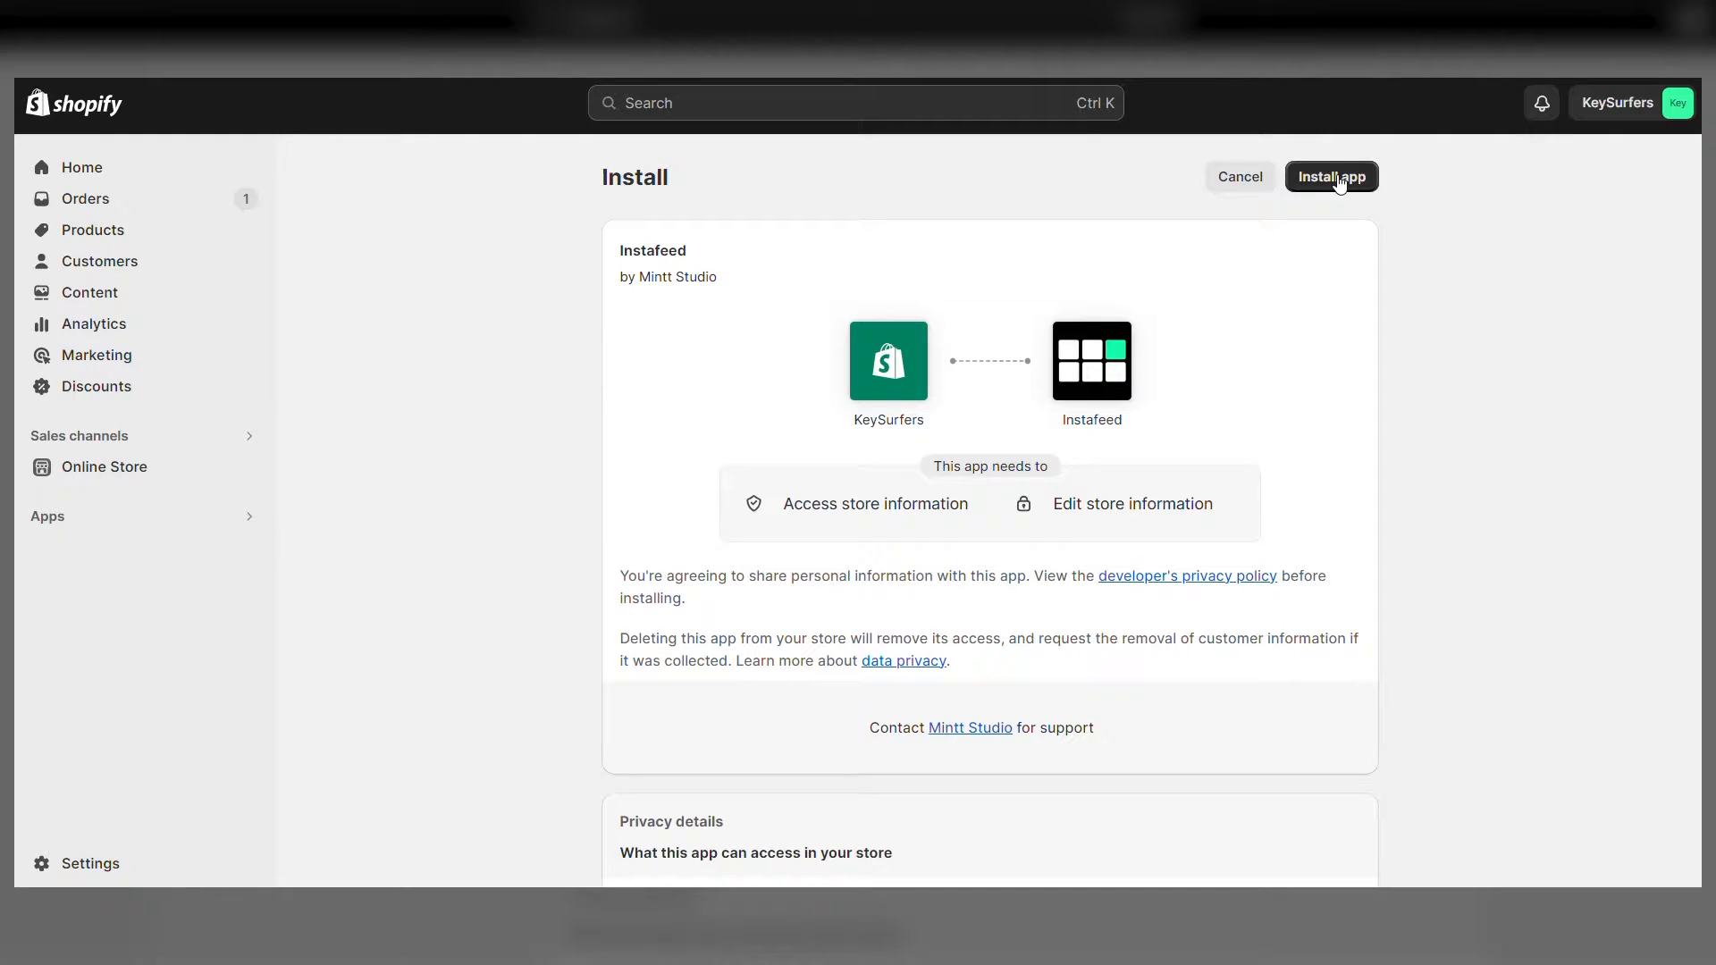
click(1330, 176)
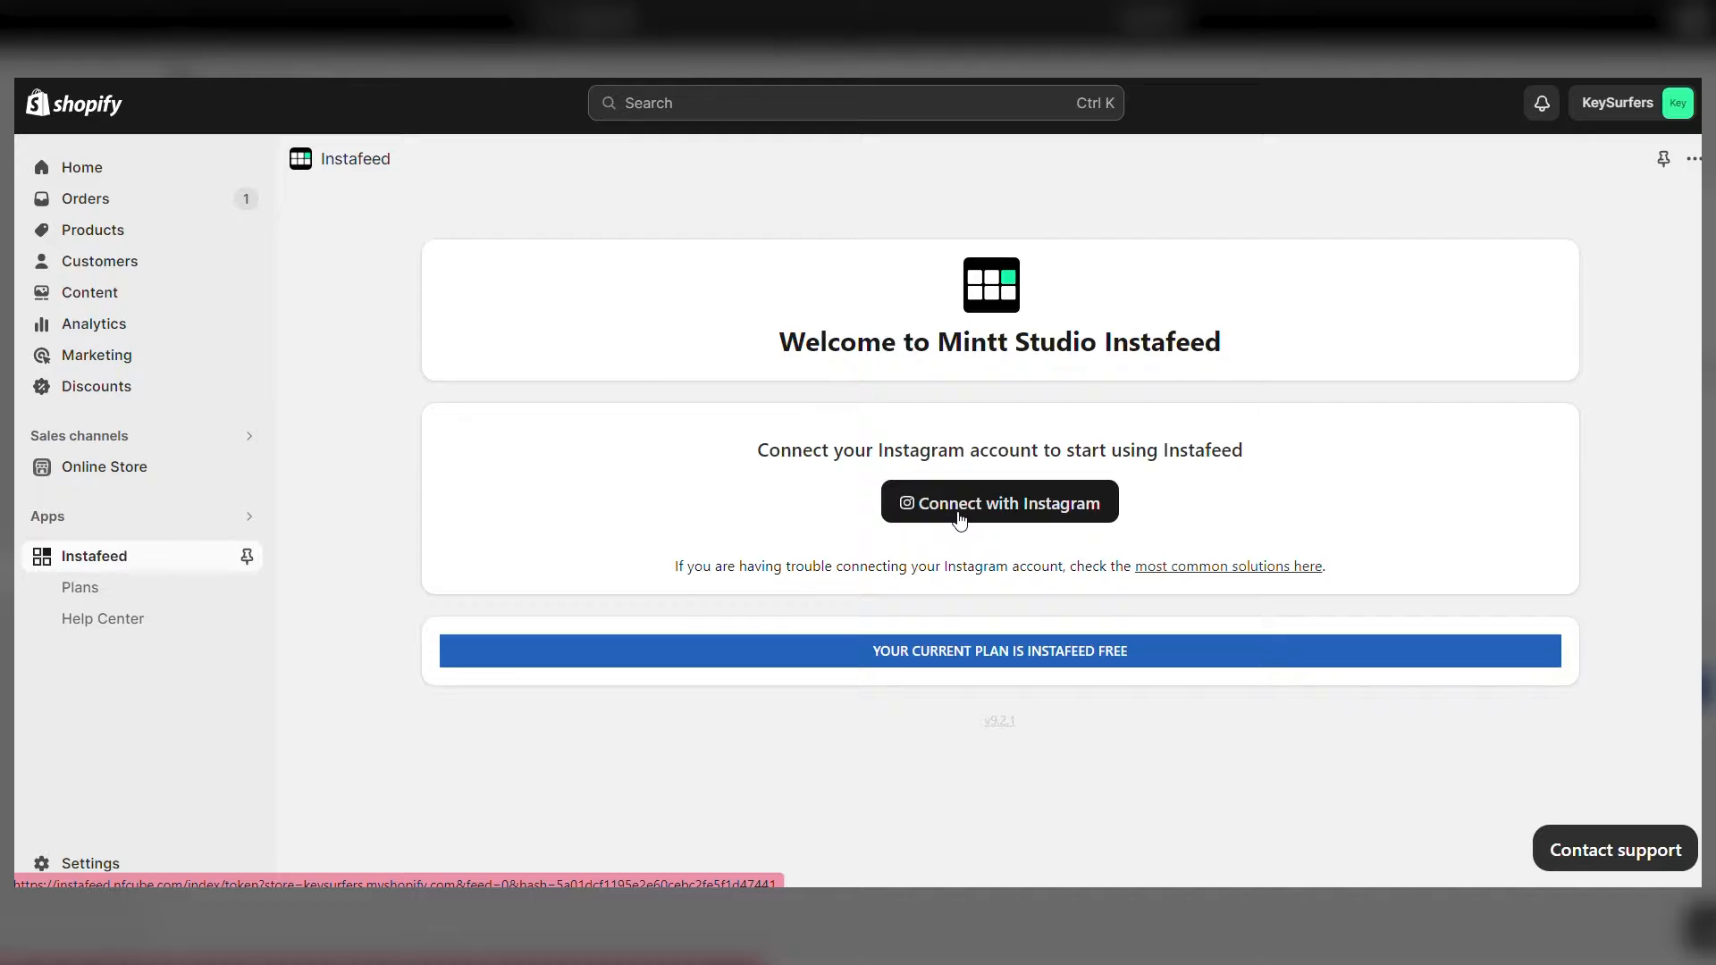
Connect the store's Instagram account and allow Instafeed access to it.
click(997, 502)
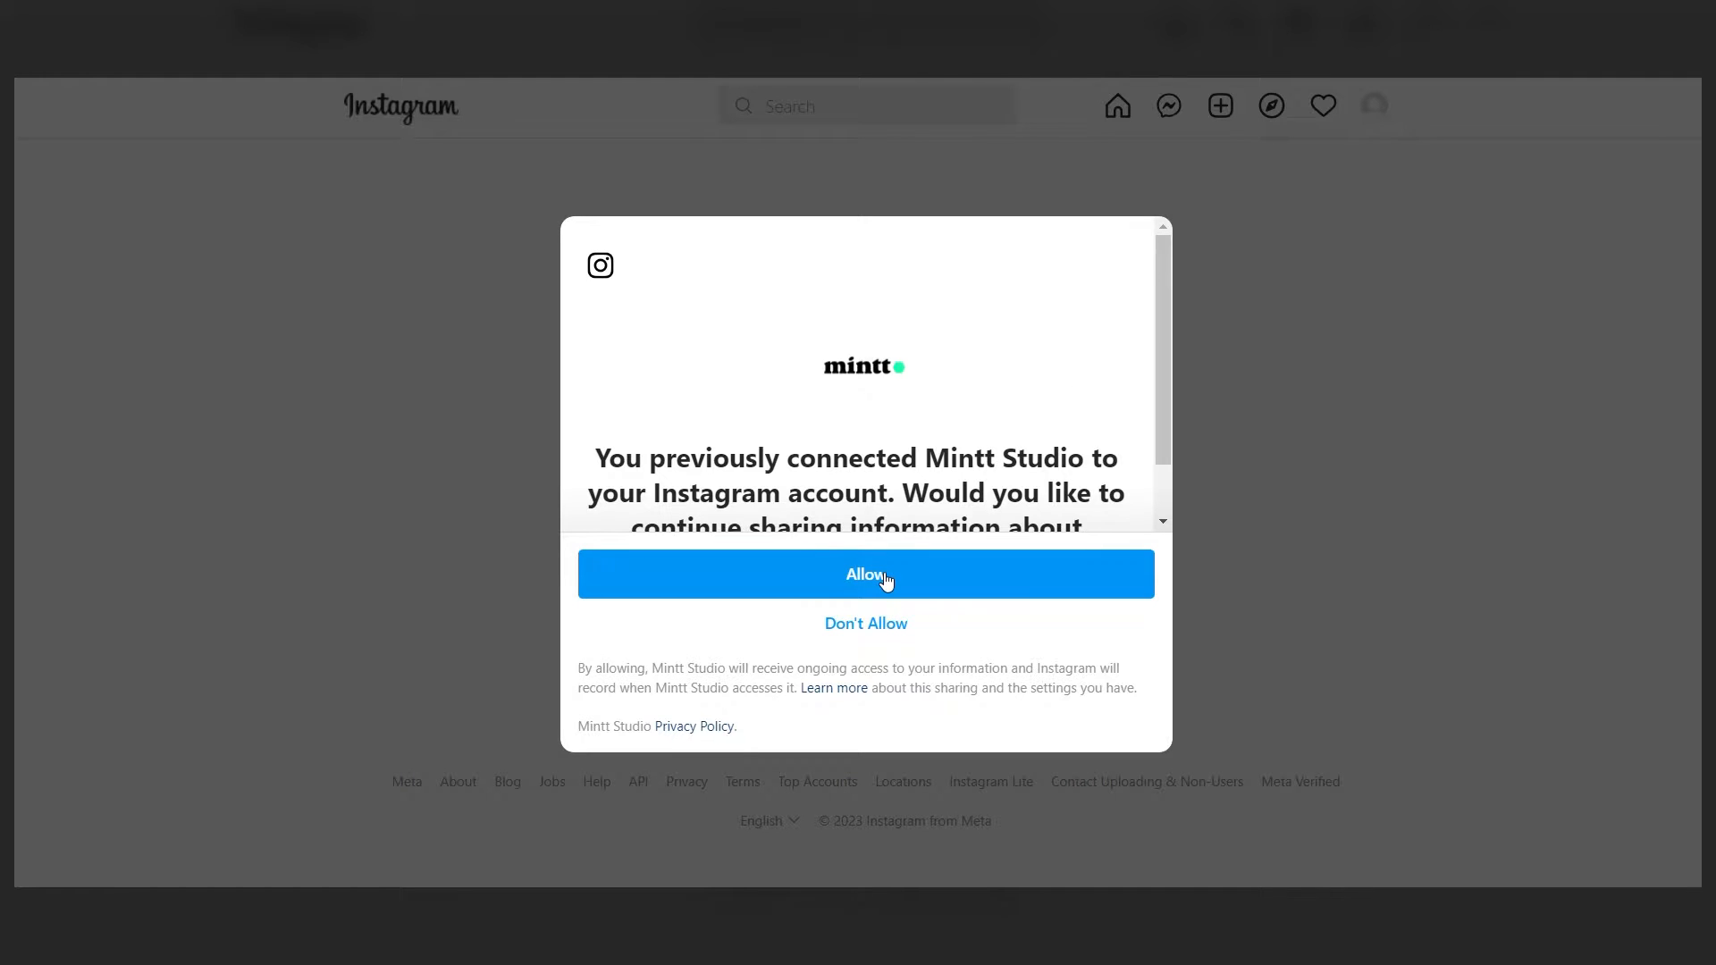
click(865, 574)
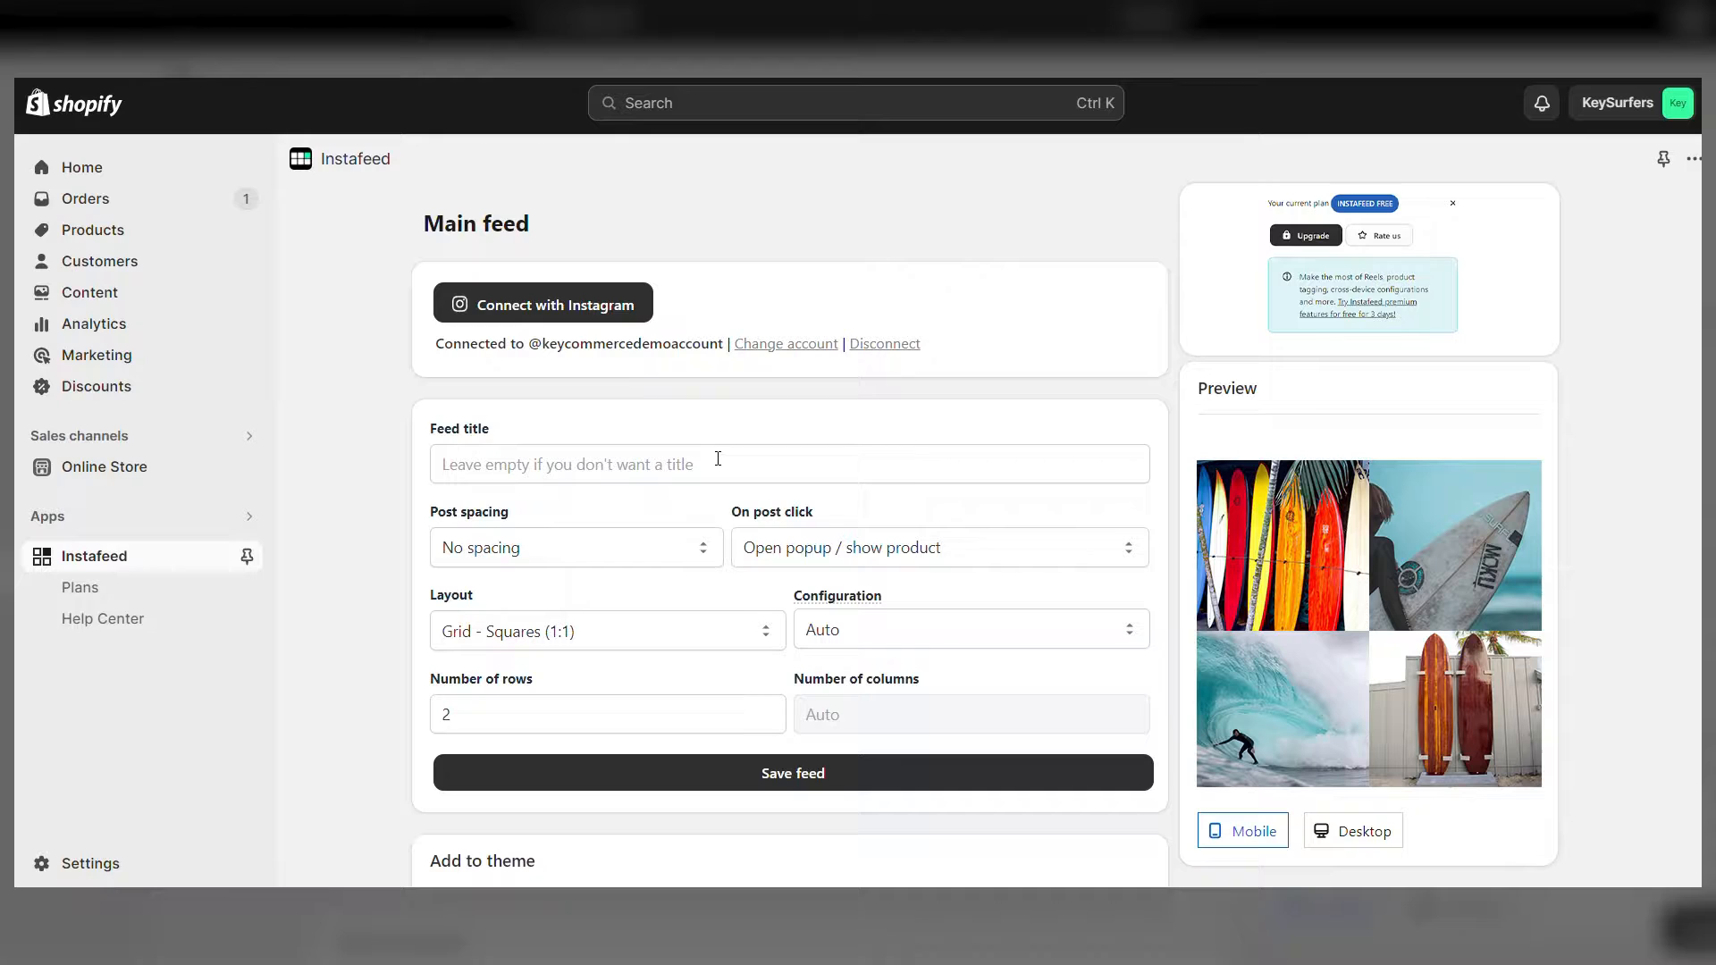
Title the feed 'Follow us on Instagram', keep automatic configuration, and save the feed.
scroll(down, 3)
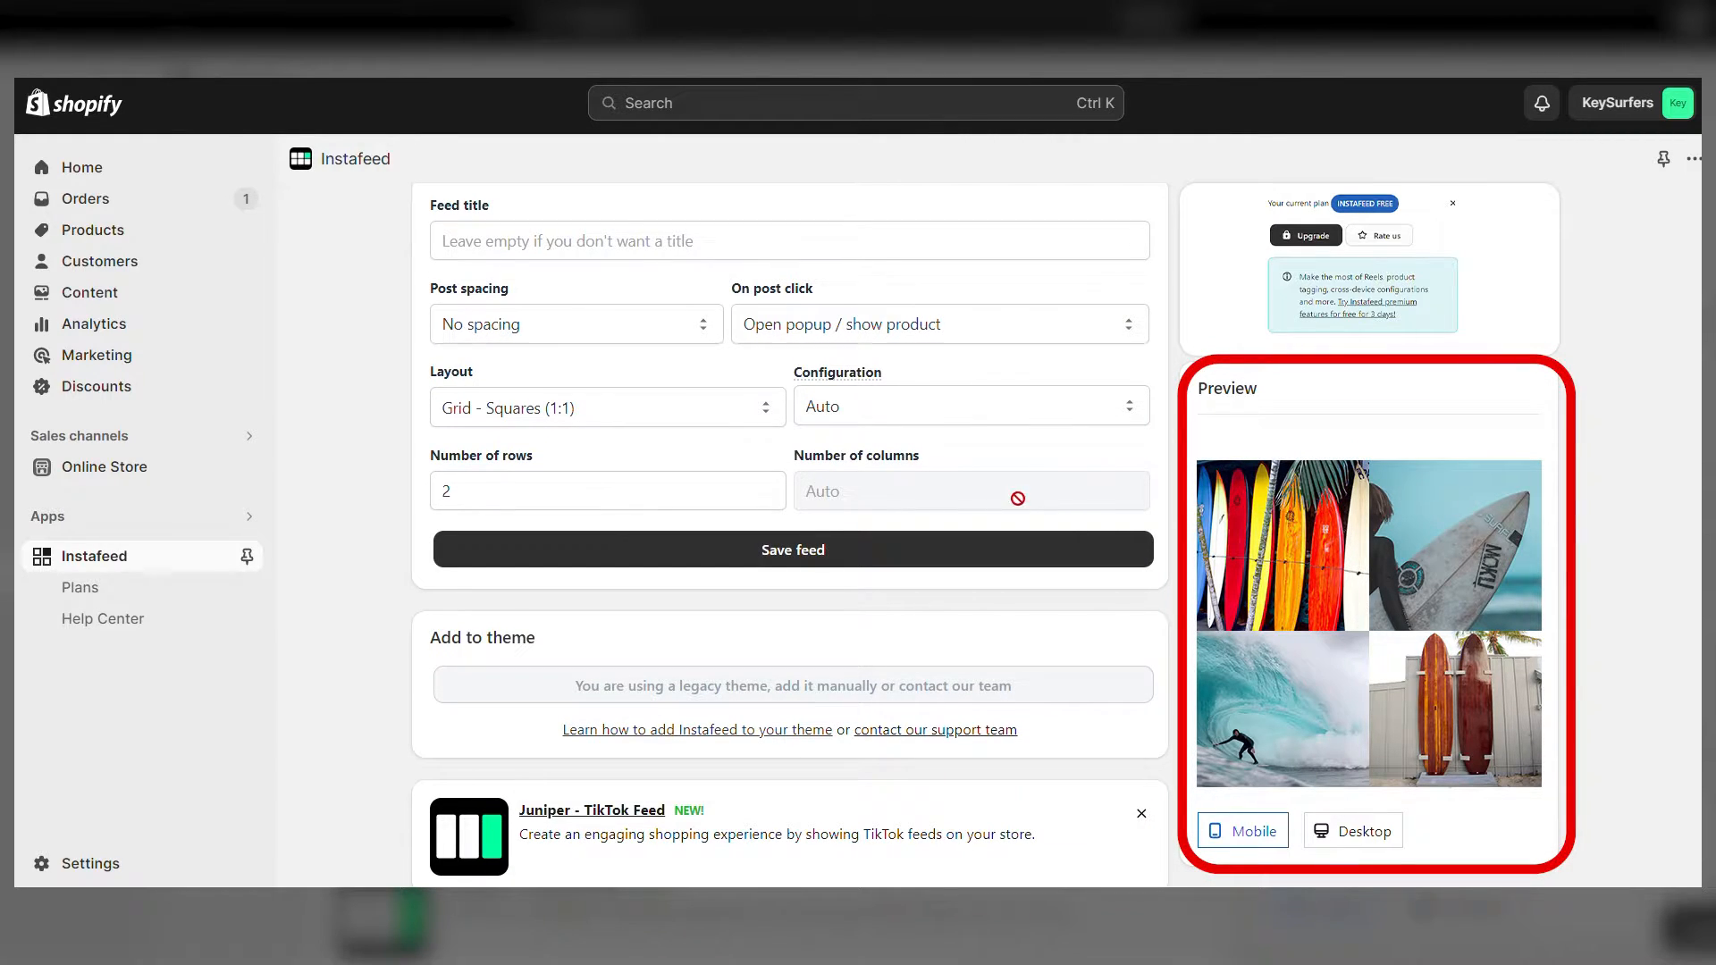
click(790, 240)
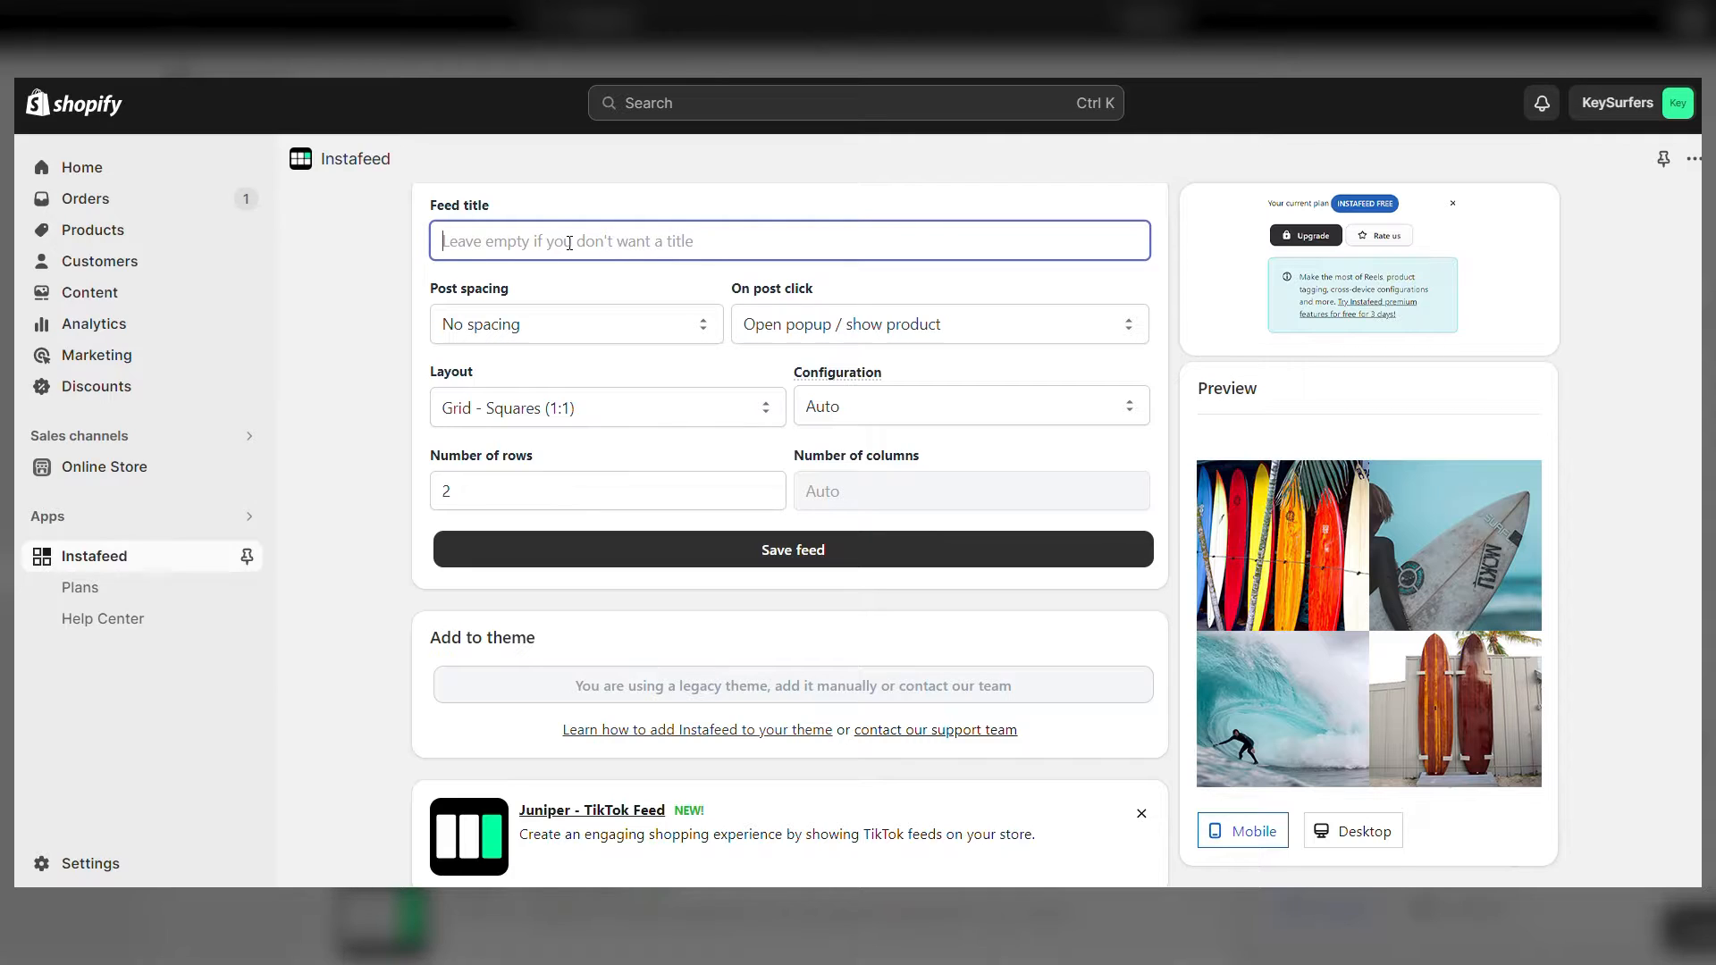
text(Follow us on In)
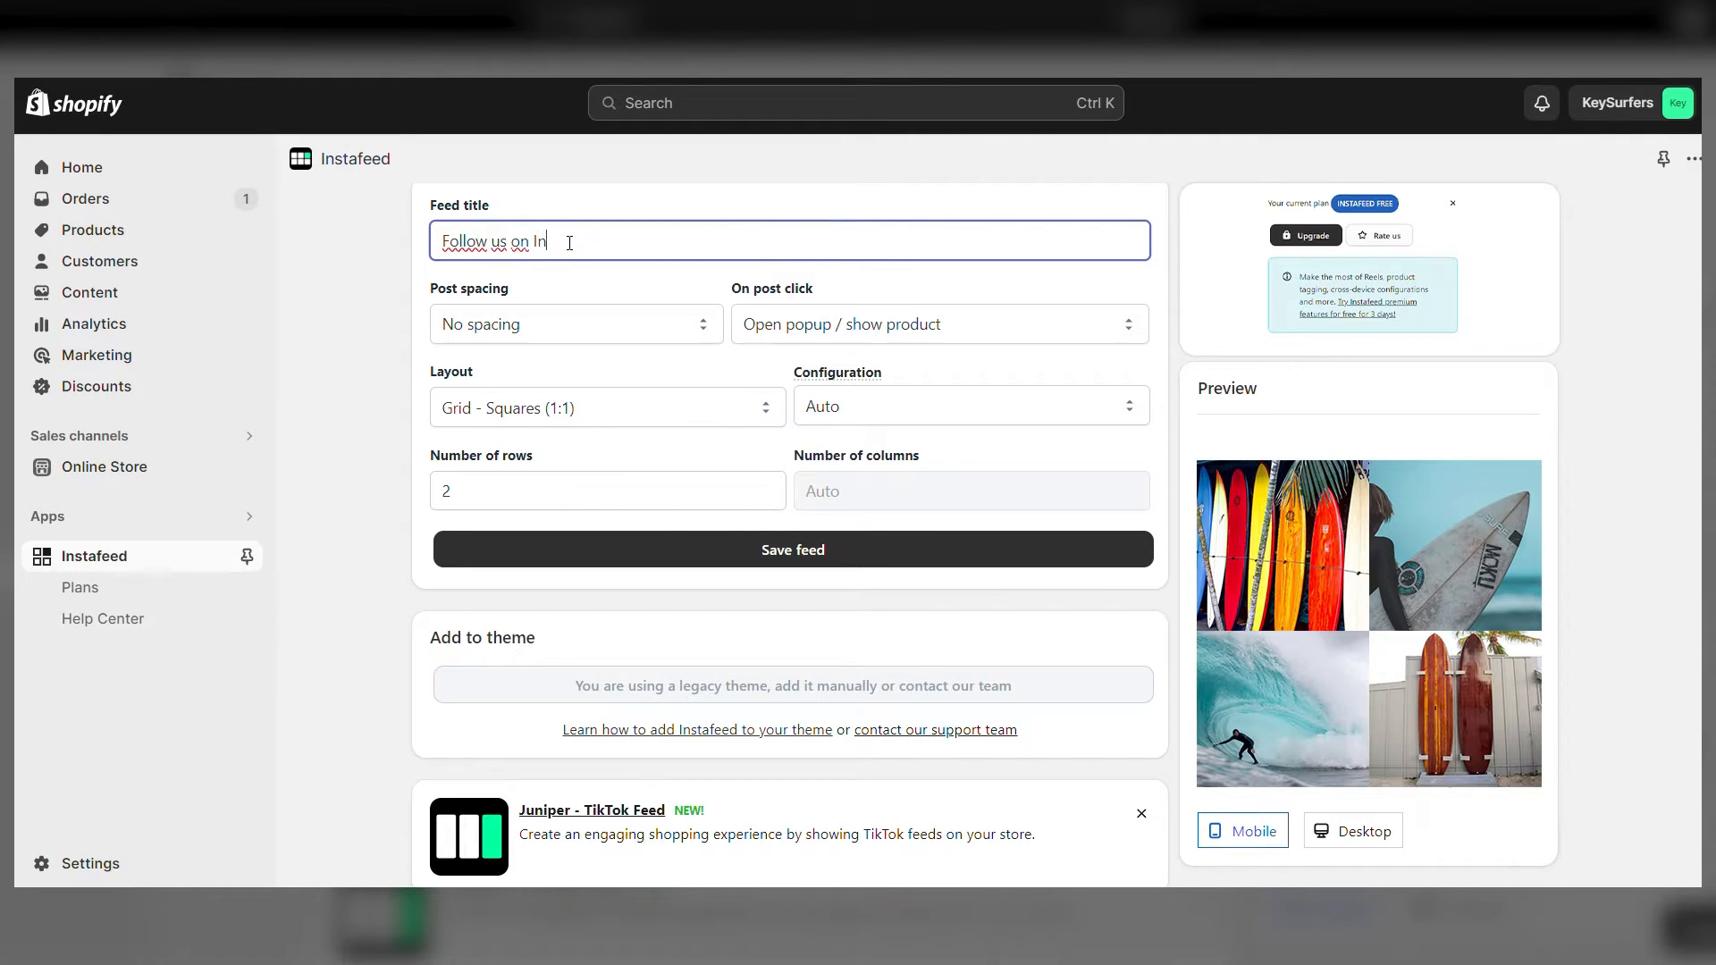
click(576, 324)
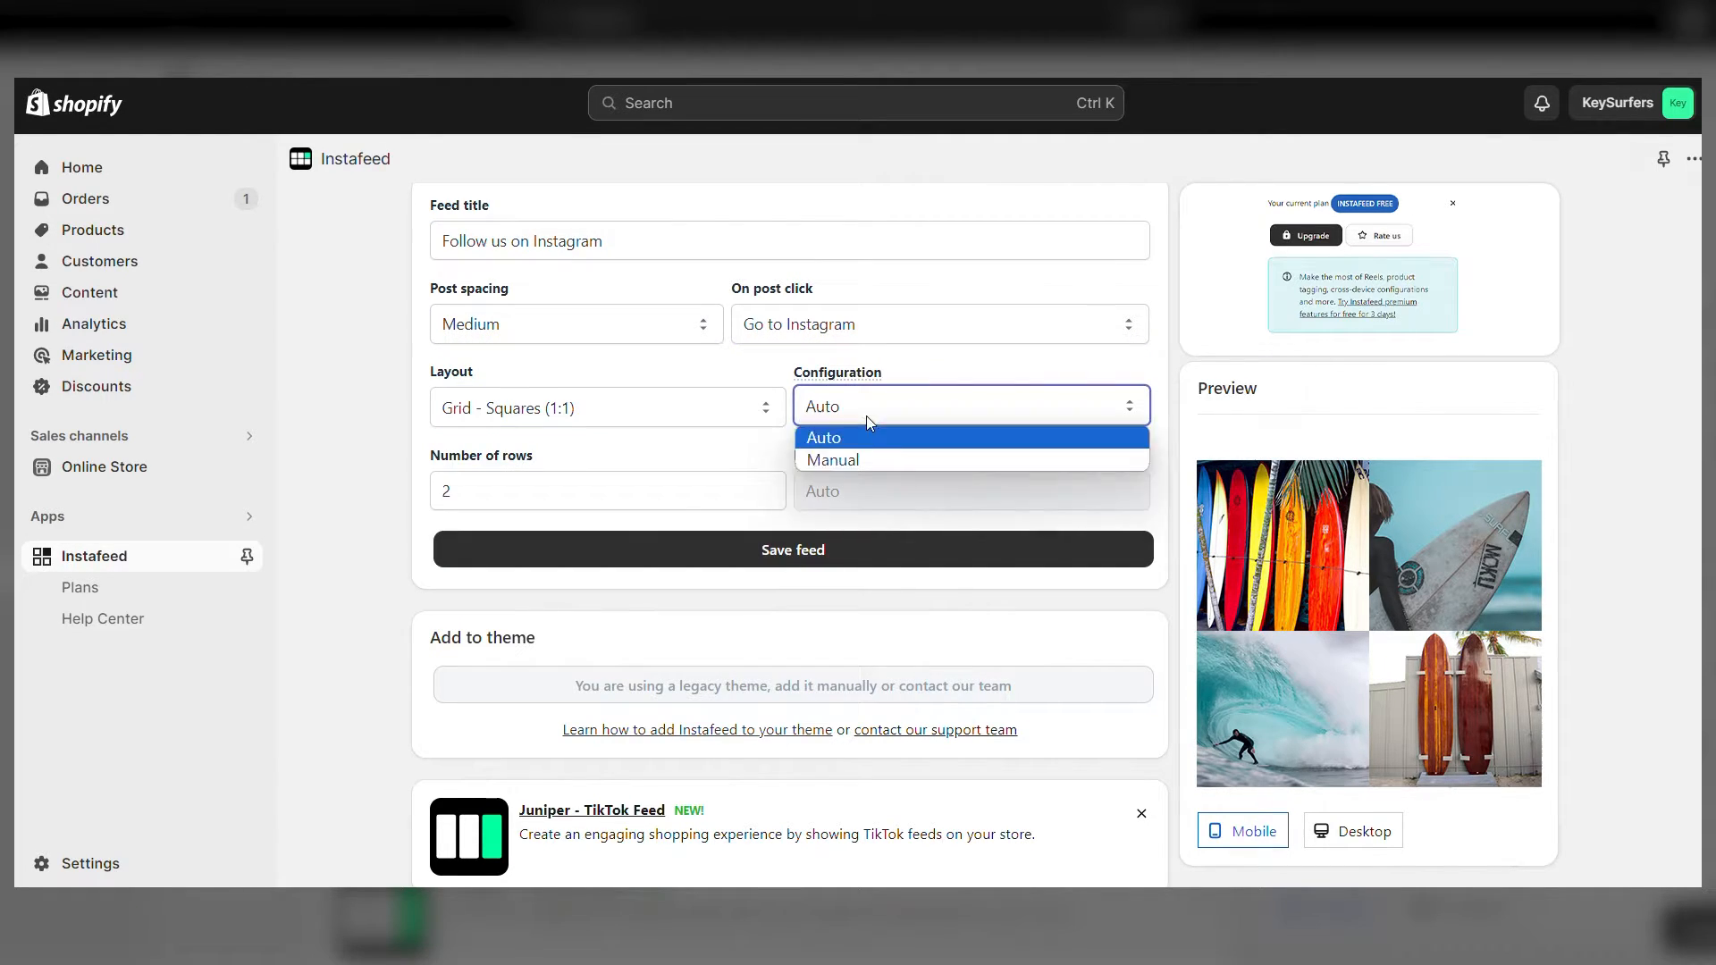
click(822, 436)
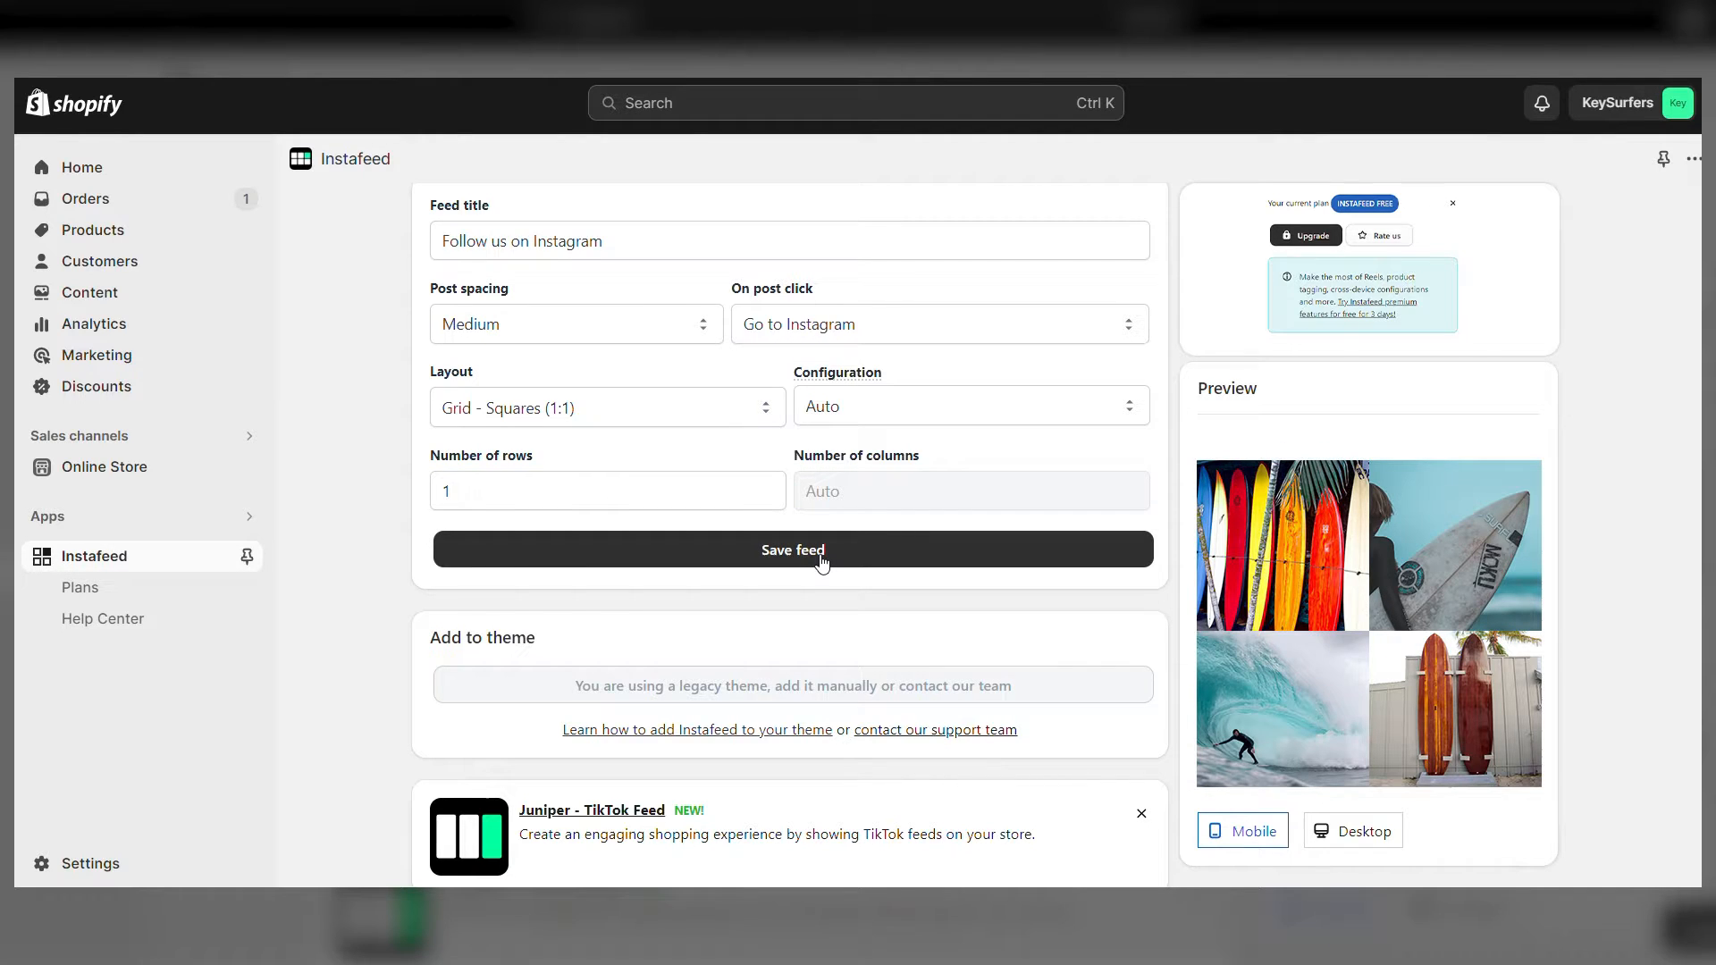
click(791, 549)
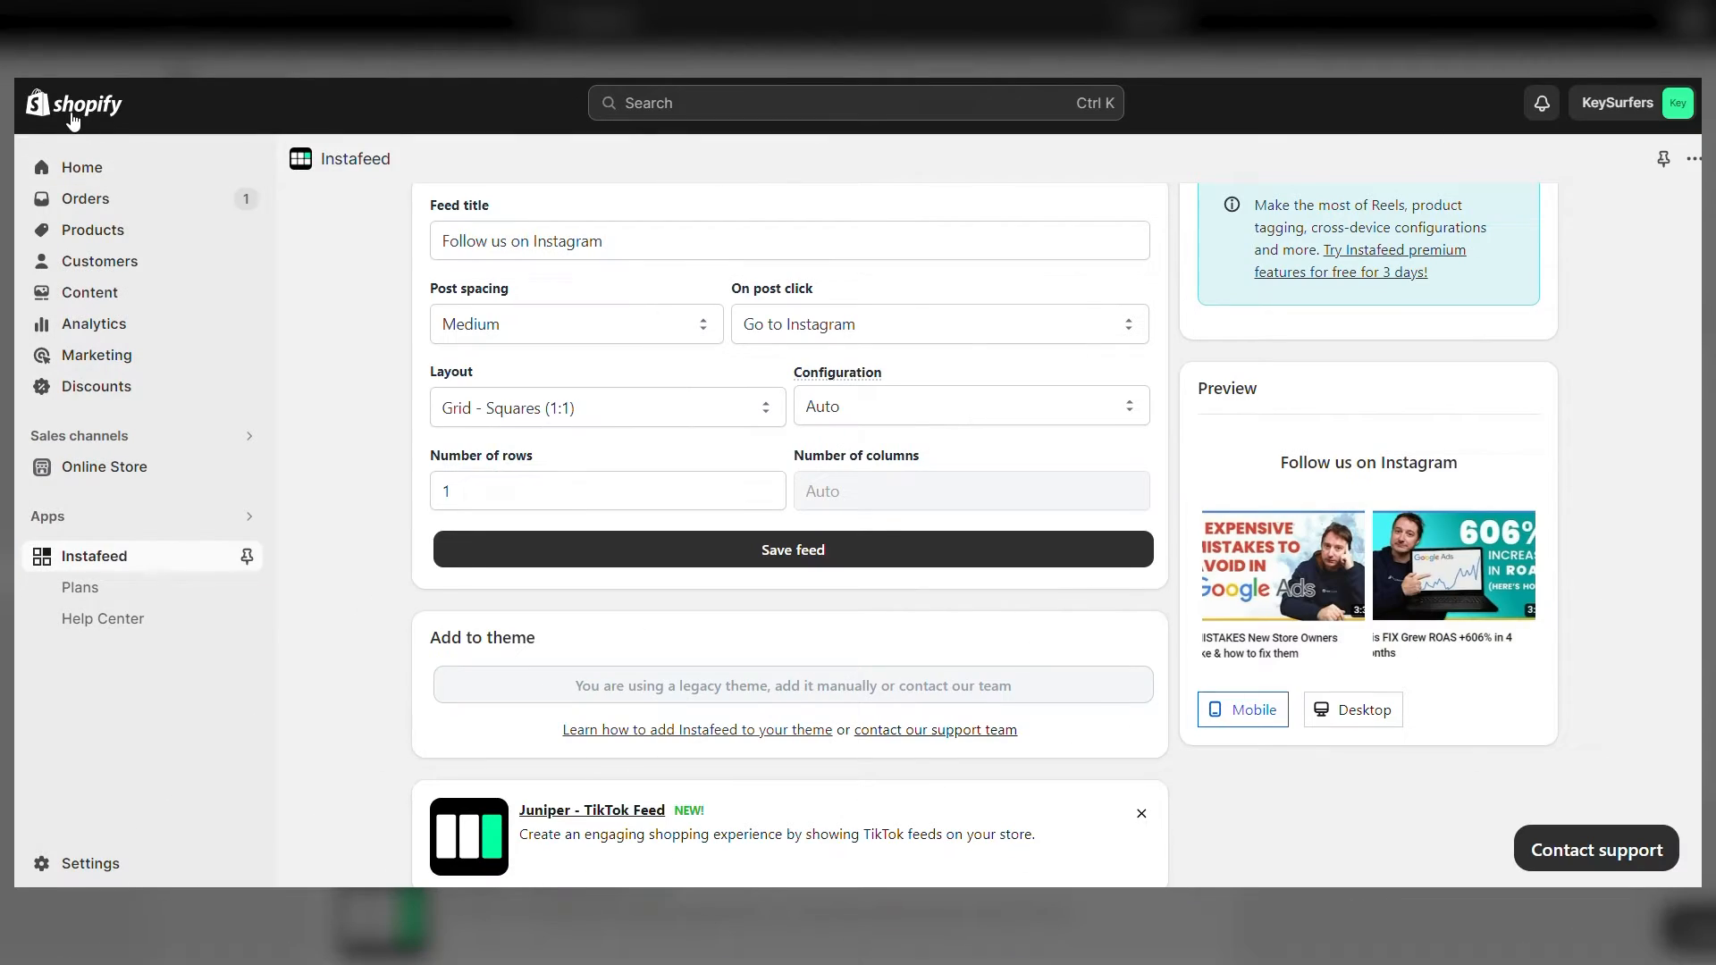
Reload the Instafeed page and bring the Add to theme section into view.
click(81, 168)
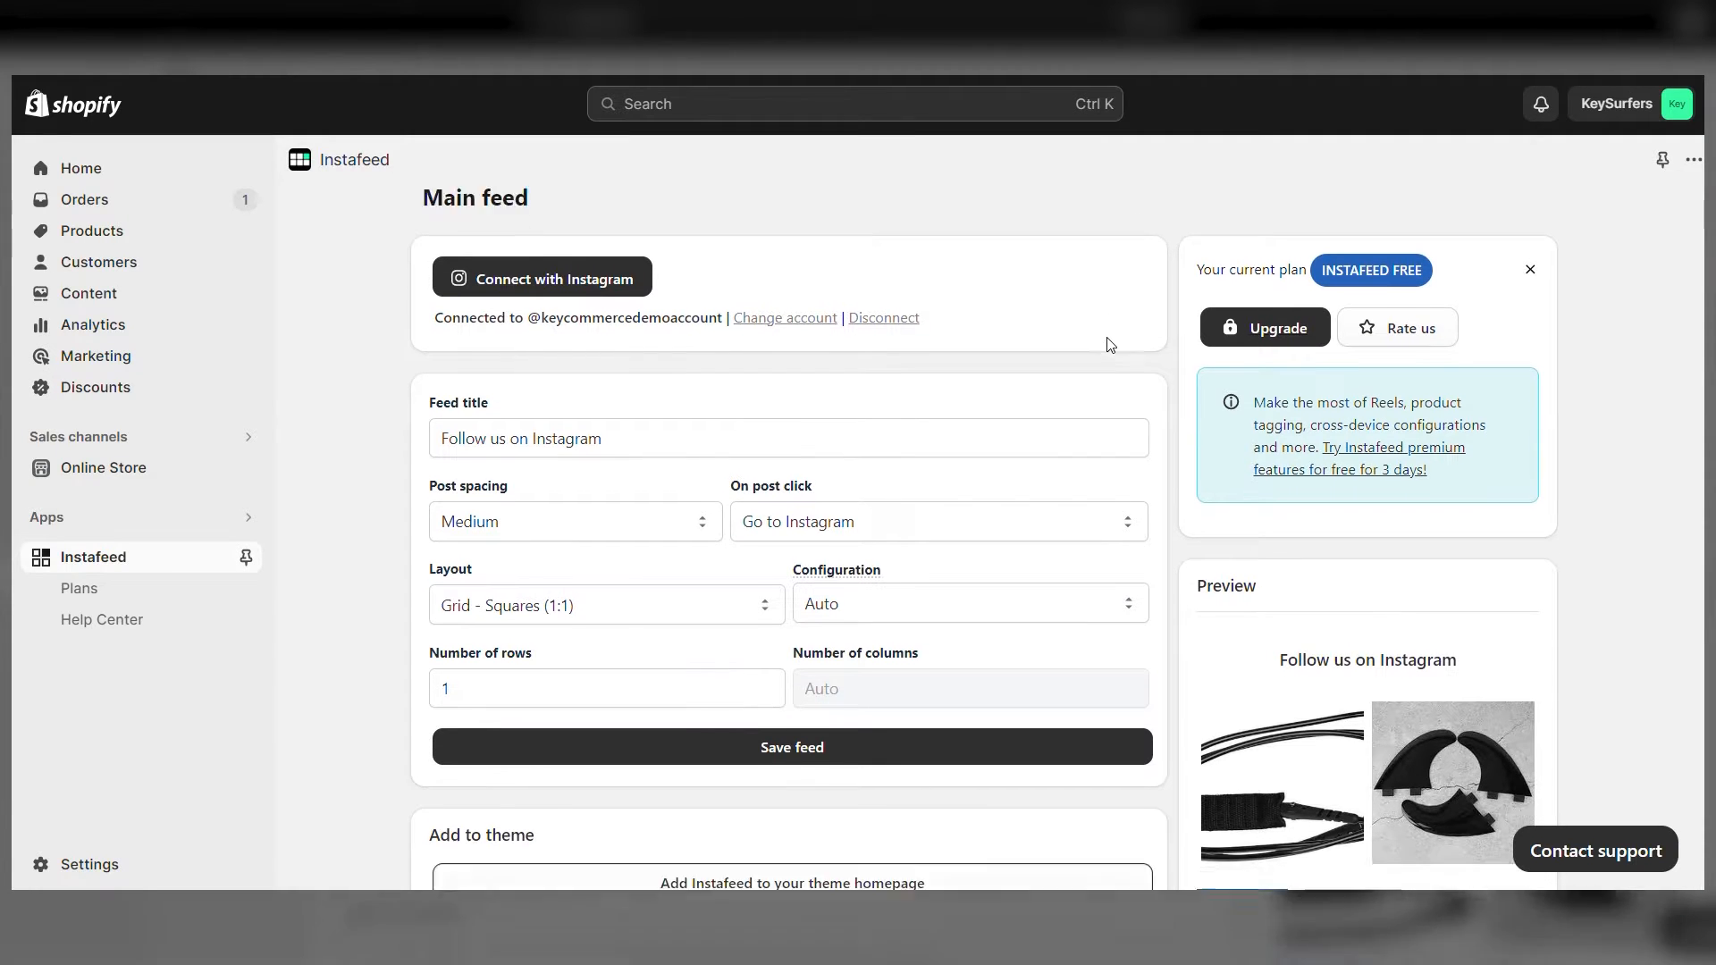
scroll(down, 3)
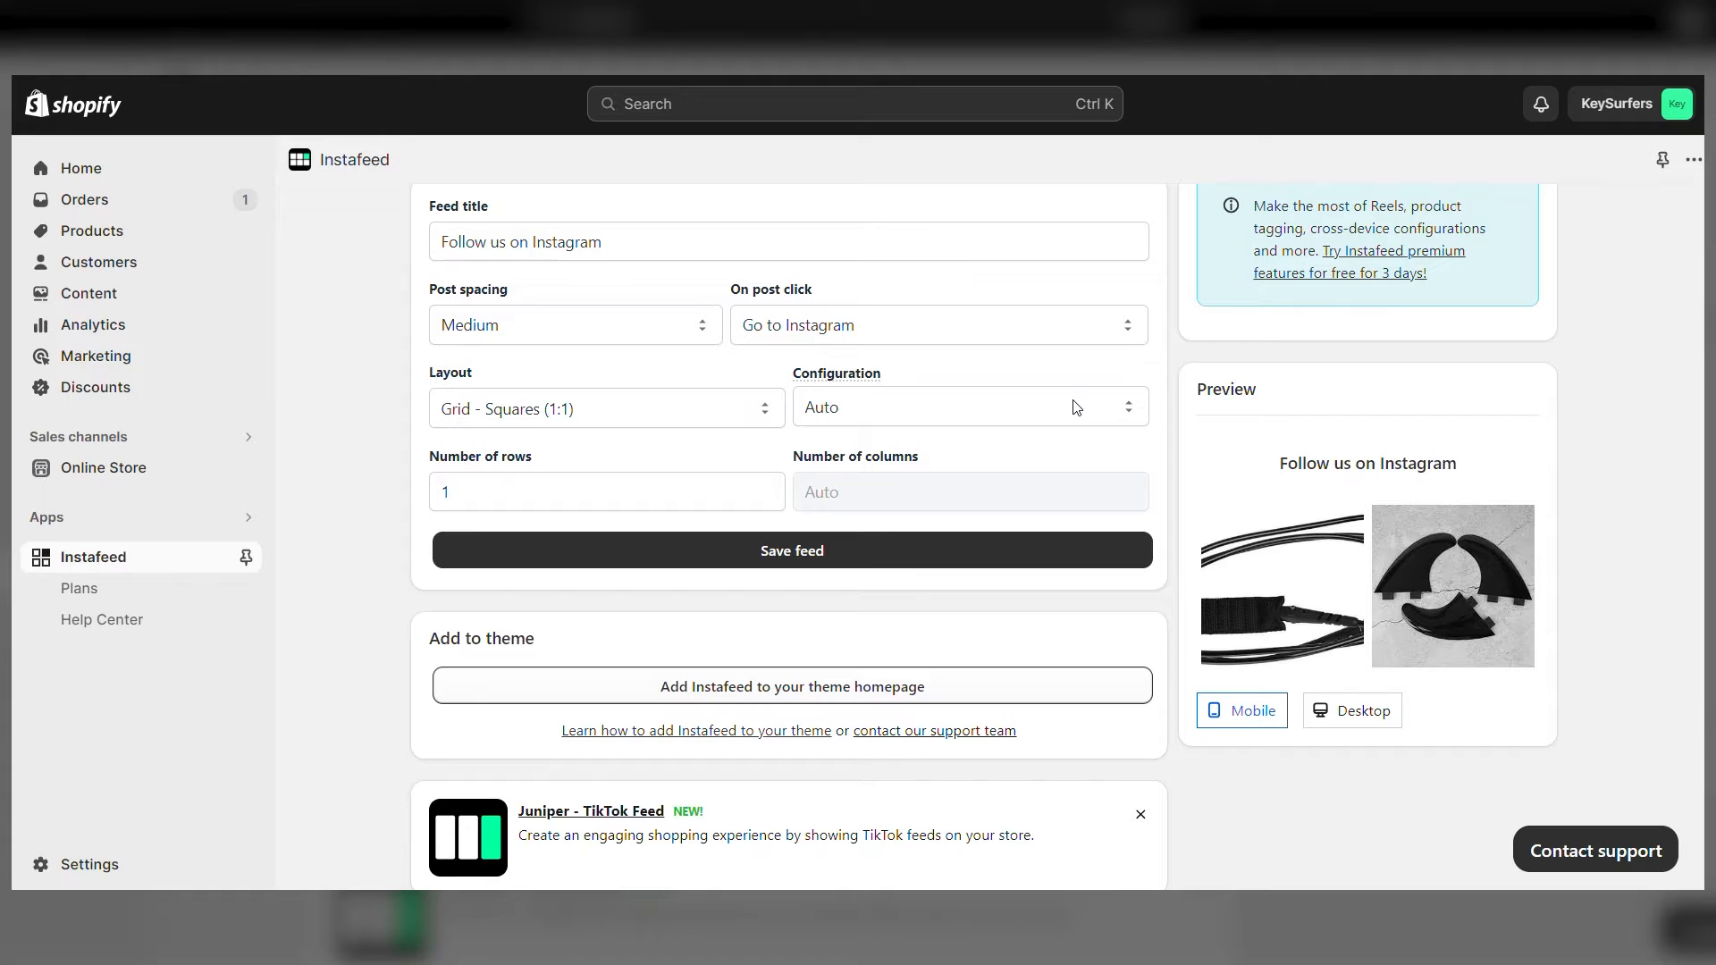
Add Instafeed to the theme homepage and save the theme.
click(791, 687)
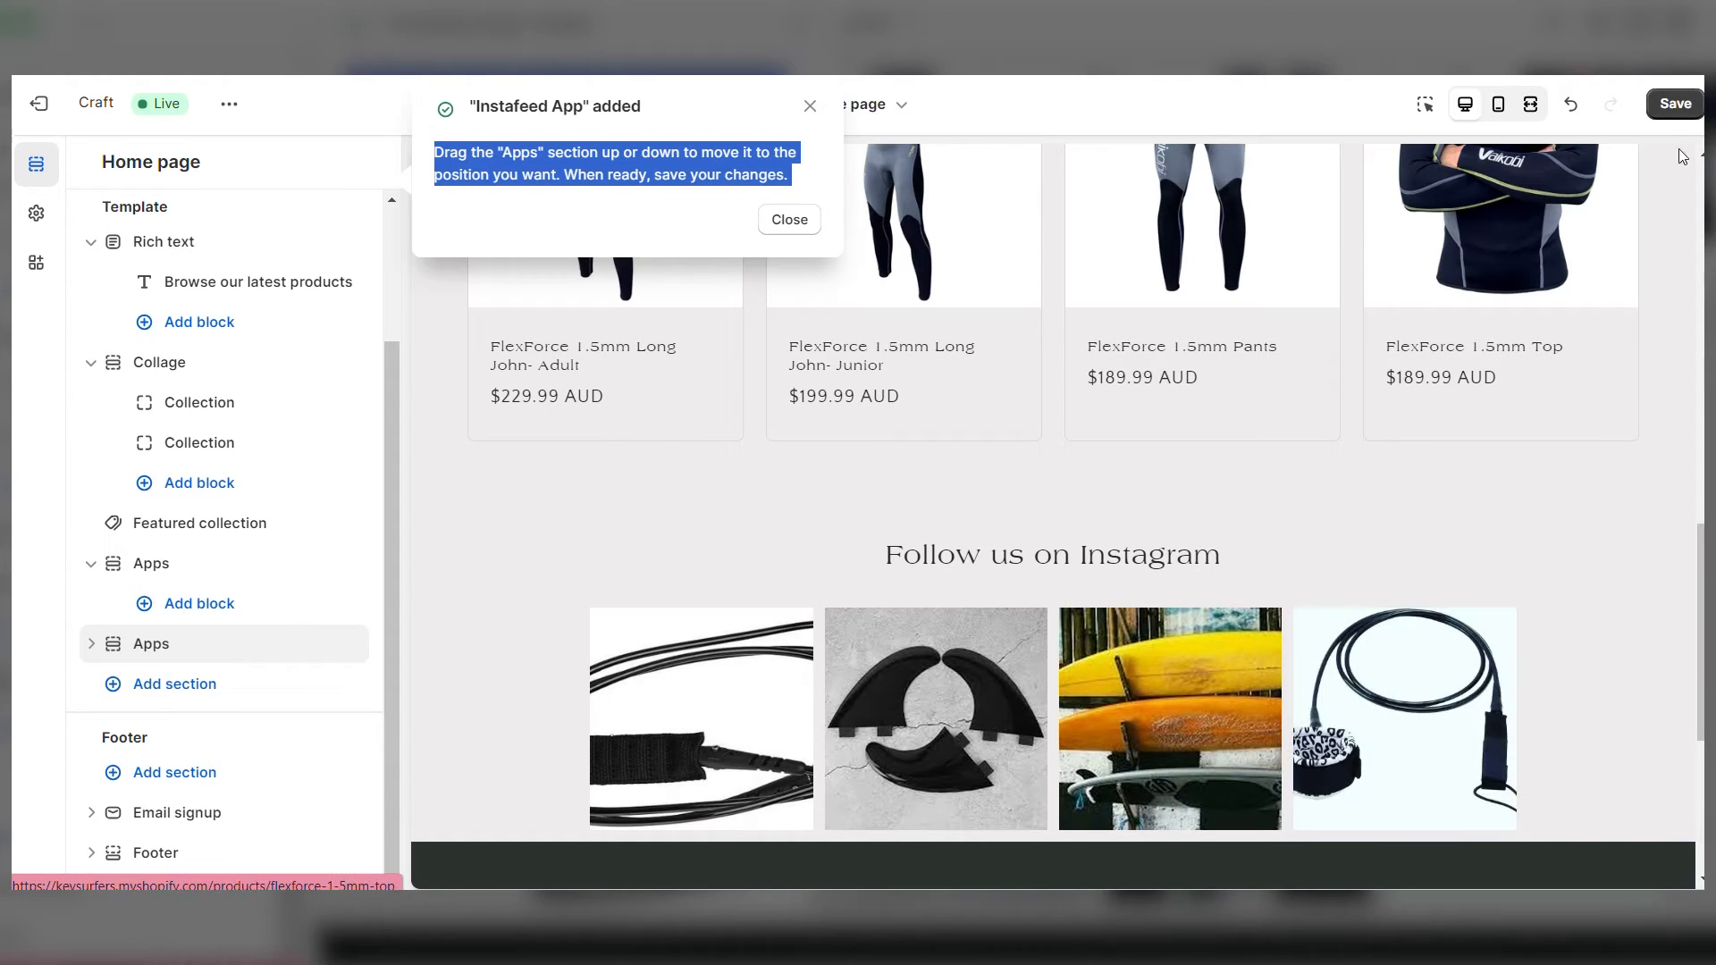
click(1673, 103)
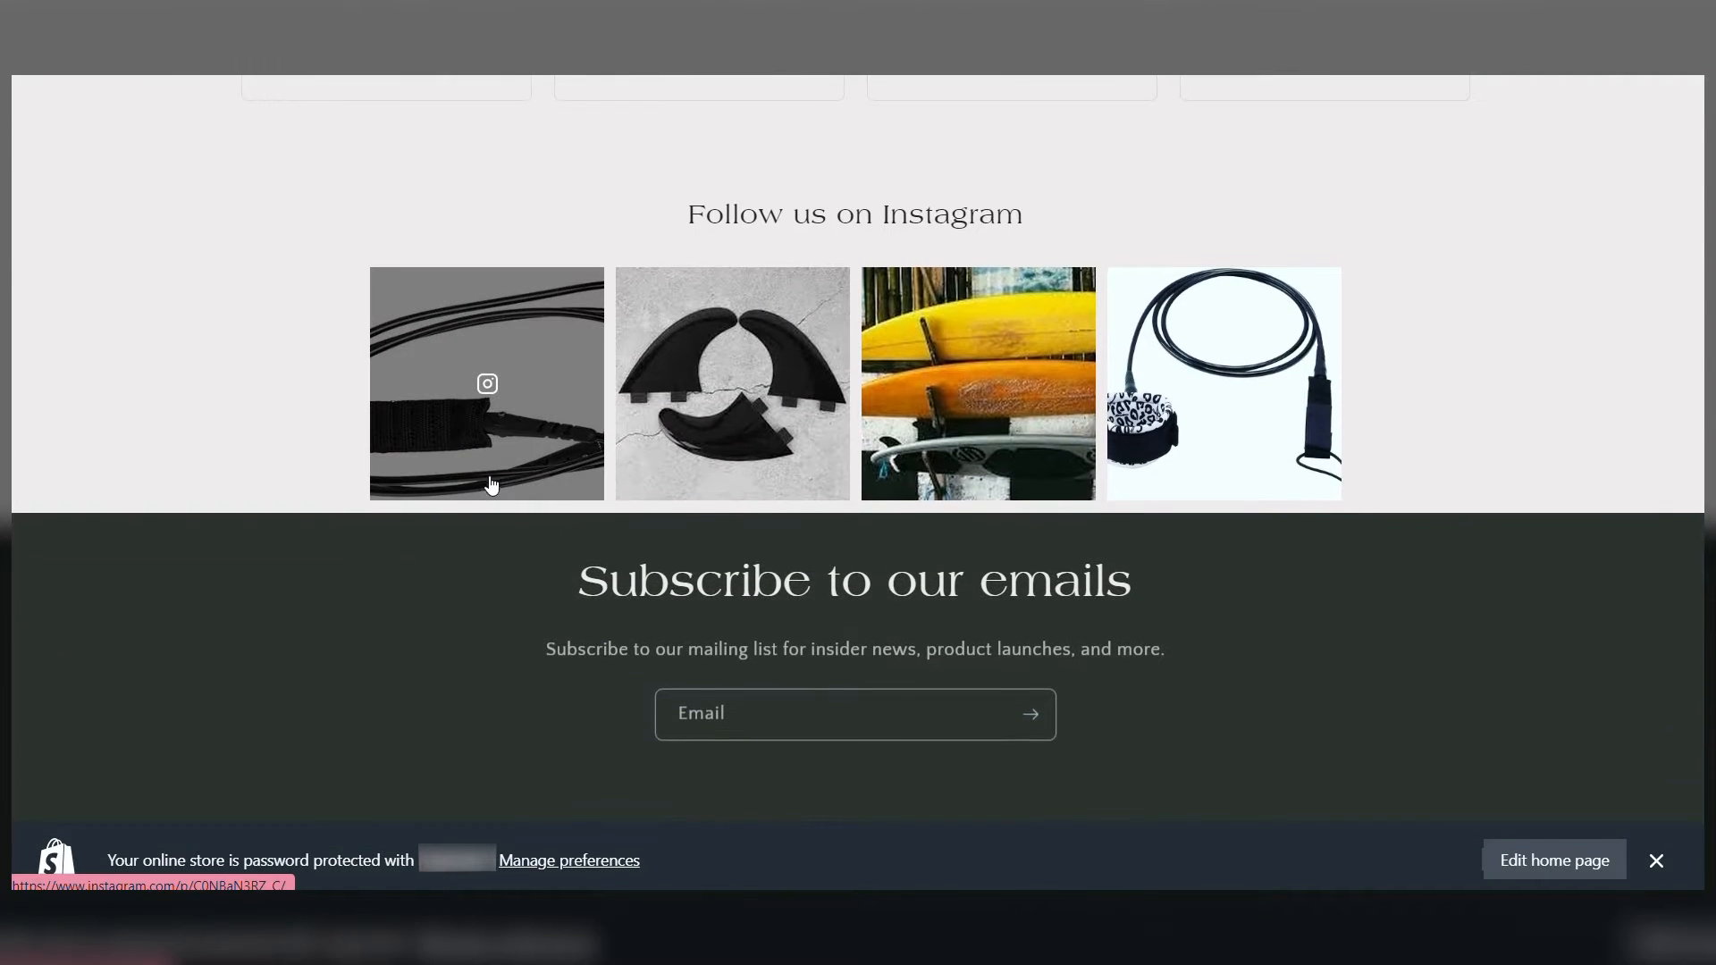
mouse_move(525, 476)
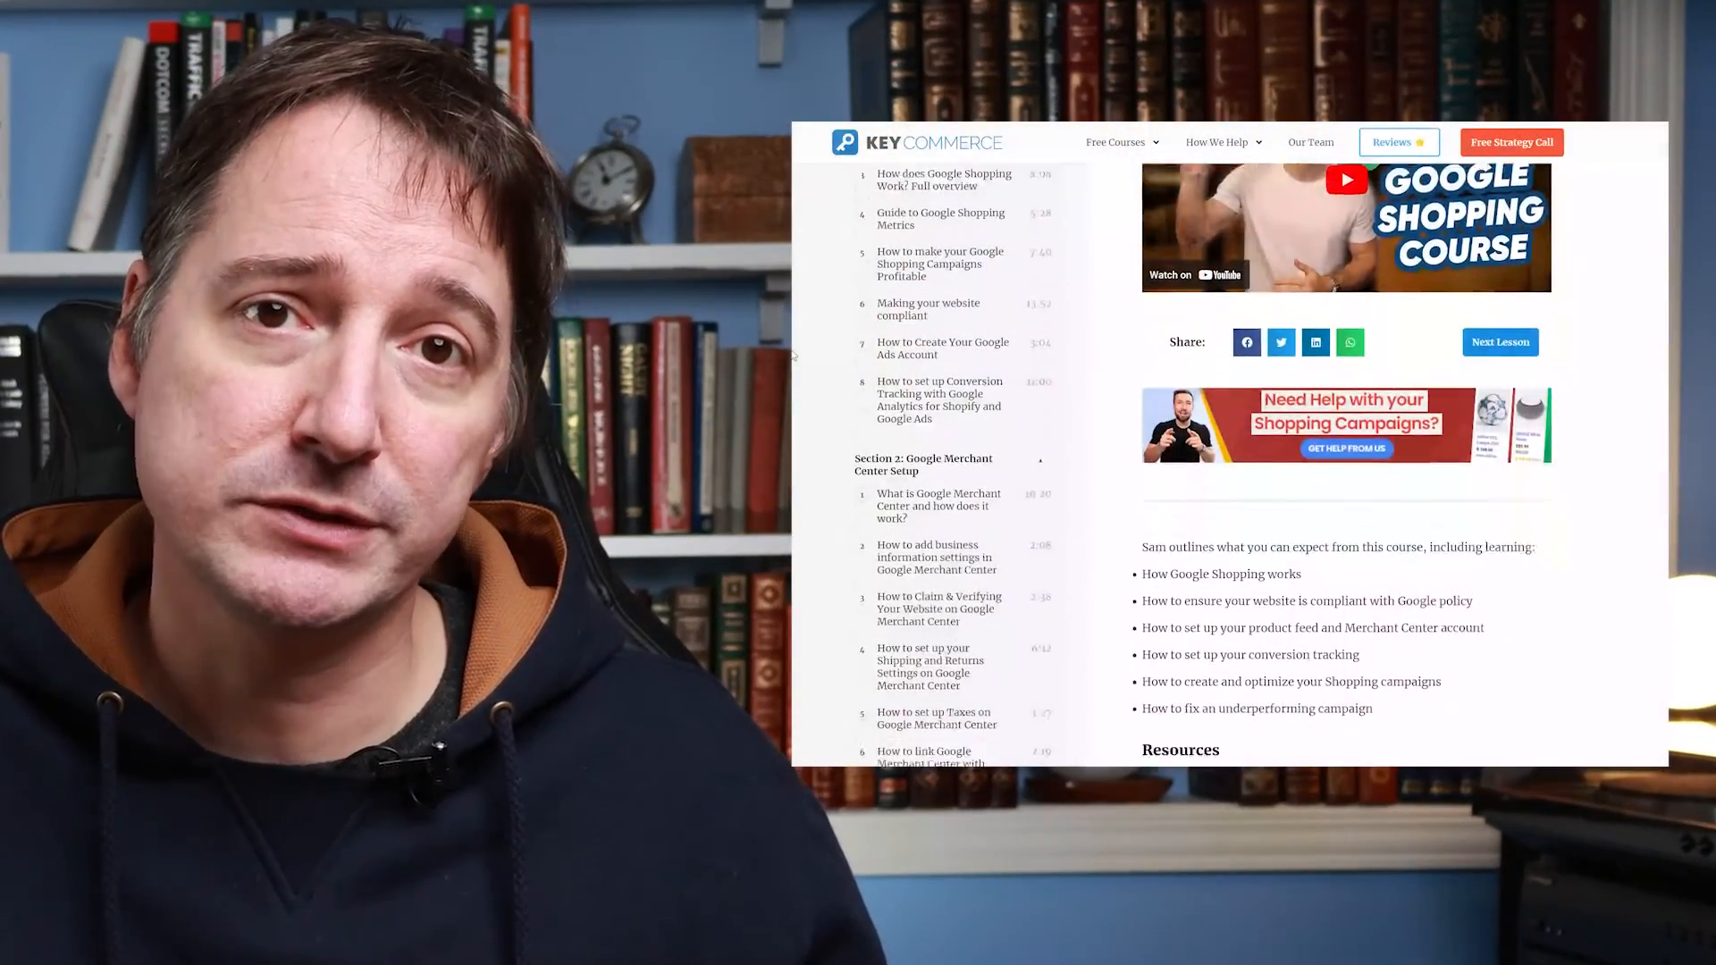
scroll(down, 3)
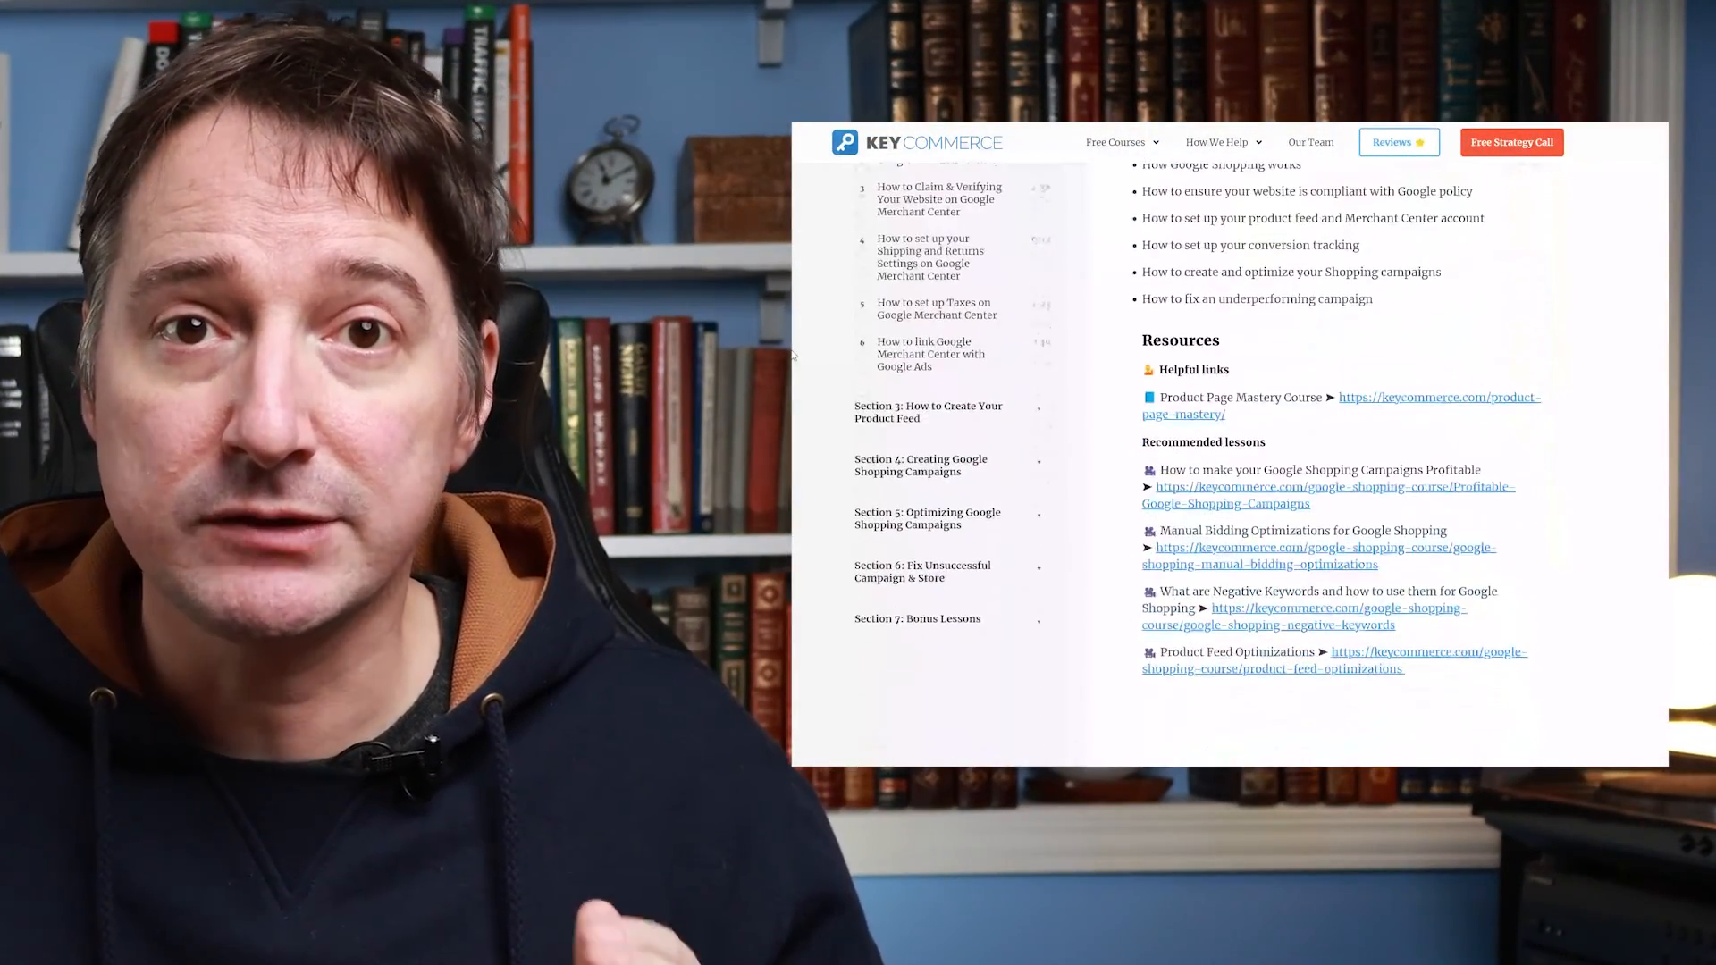
scroll(down, 3)
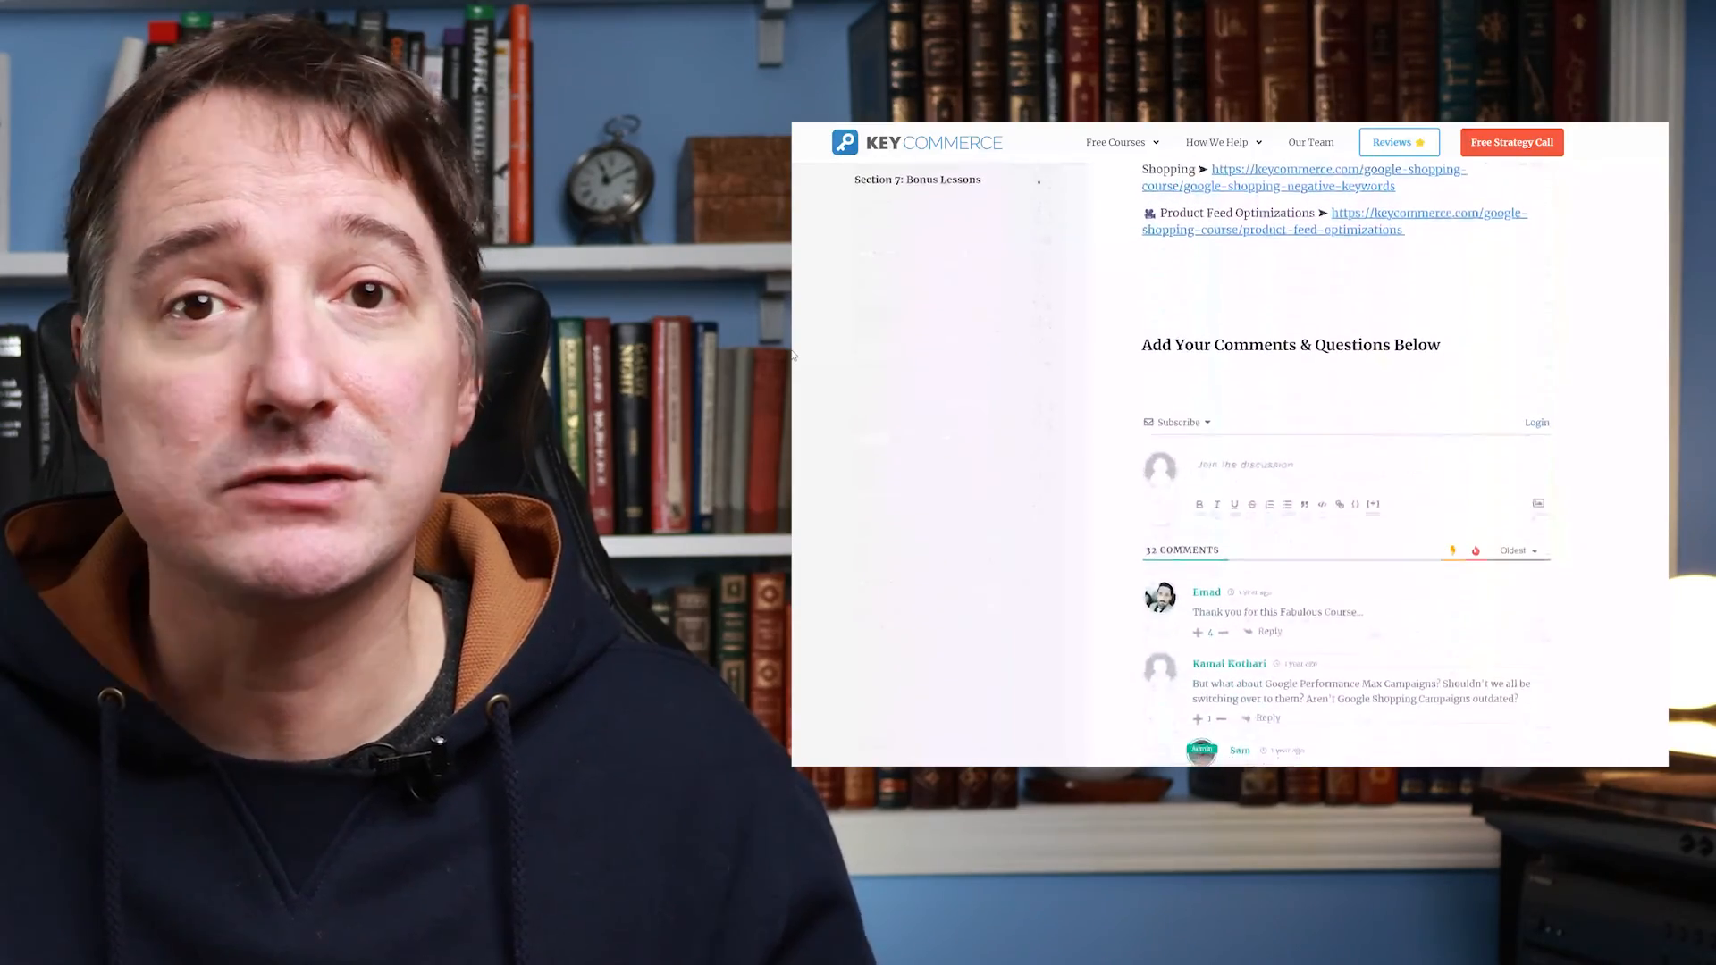